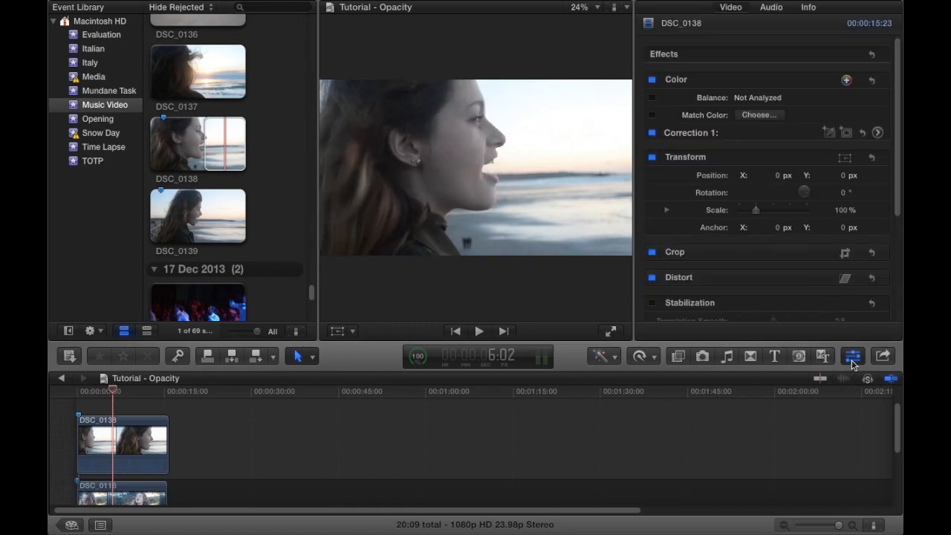
# Scroll the Video Inspector to DSC_0138's Compositing section with Blend Mode and Opacity.
pyautogui.scroll(-3)
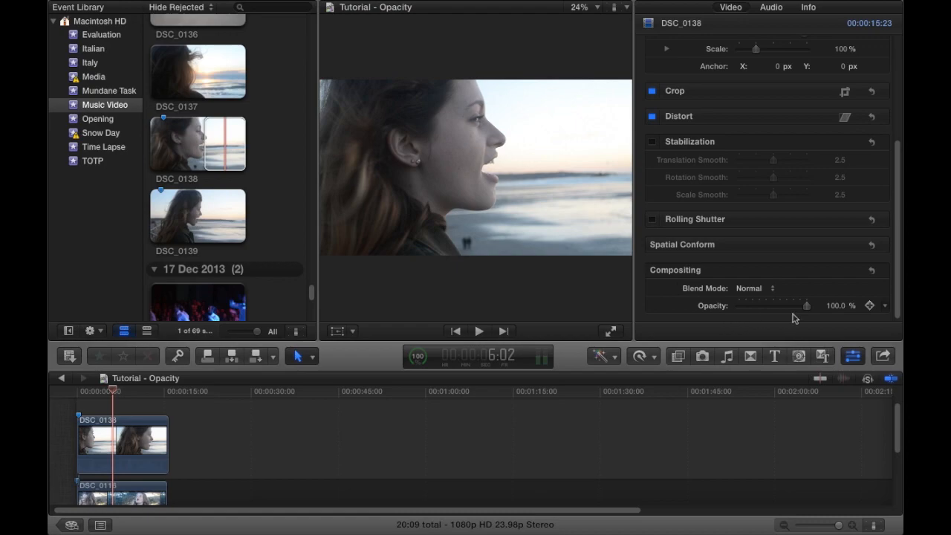
# Lower DSC_0138's Opacity slider from 100% to about 50%.
pyautogui.moveTo(807, 305); pyautogui.dragTo(806, 305)
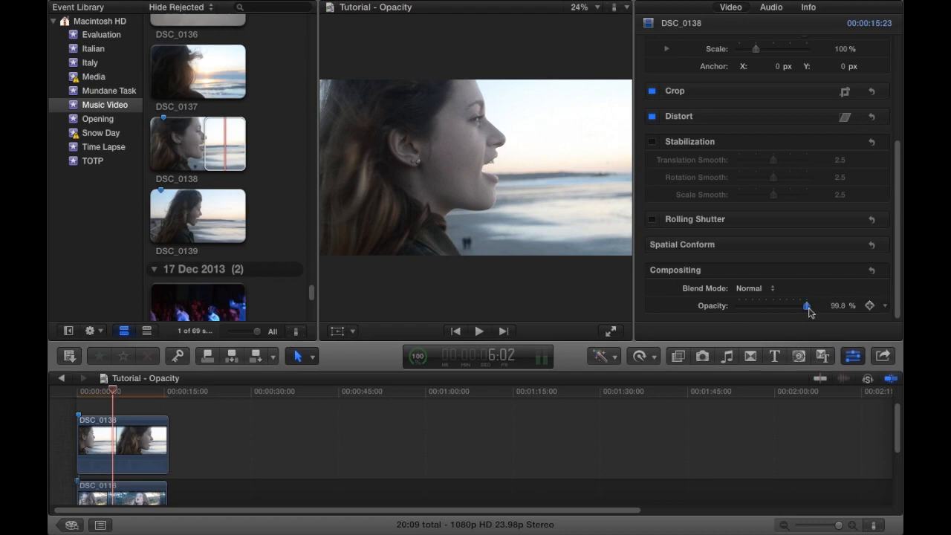
pyautogui.moveTo(806, 305); pyautogui.dragTo(792, 305)
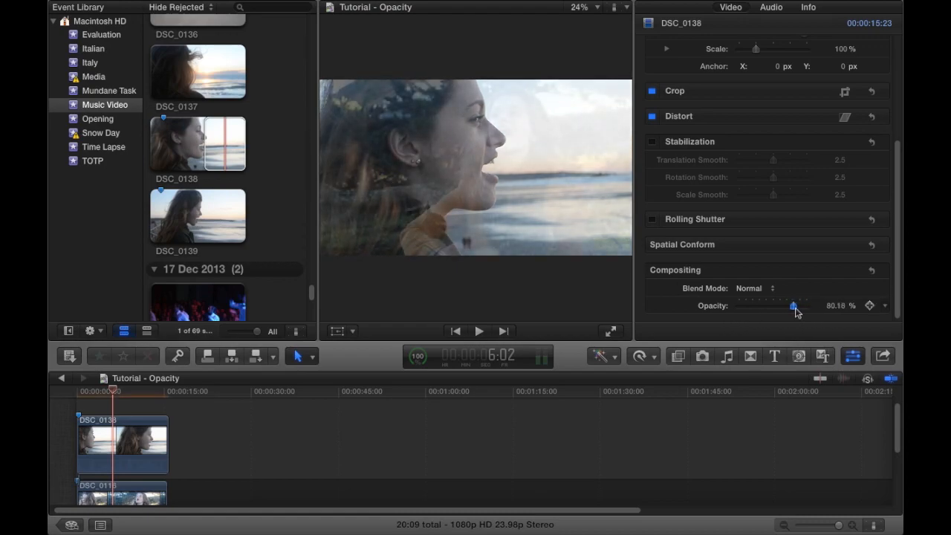
pyautogui.moveTo(793, 306); pyautogui.dragTo(781, 306)
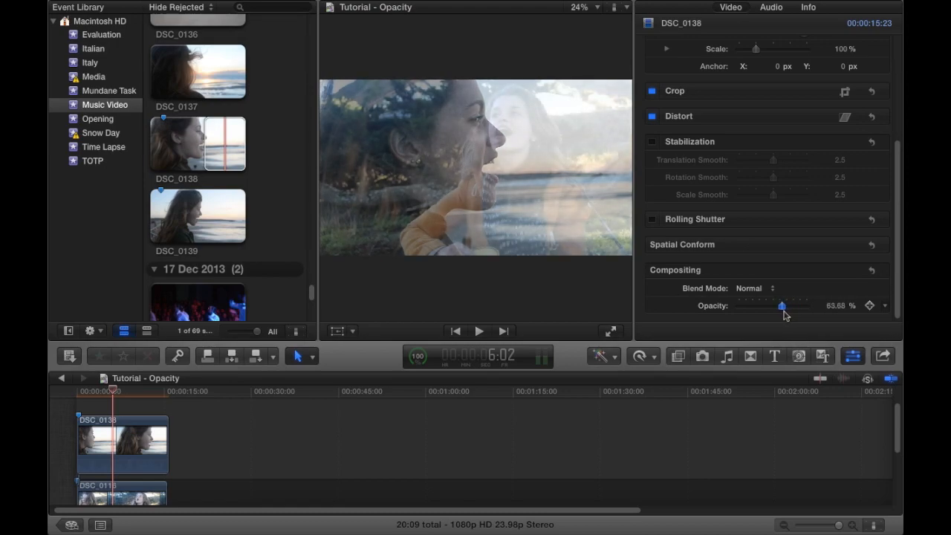
pyautogui.moveTo(782, 306); pyautogui.dragTo(778, 306)
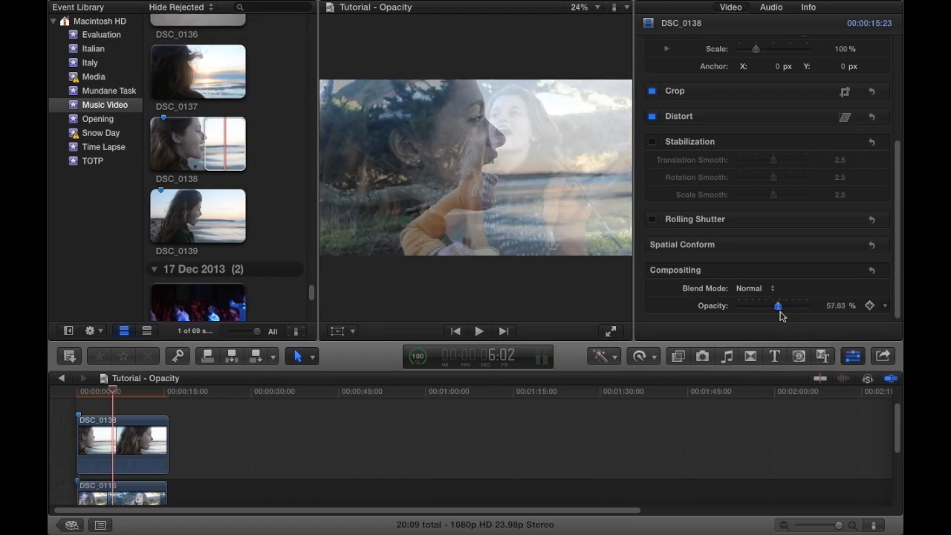
pyautogui.moveTo(779, 306); pyautogui.dragTo(777, 305)
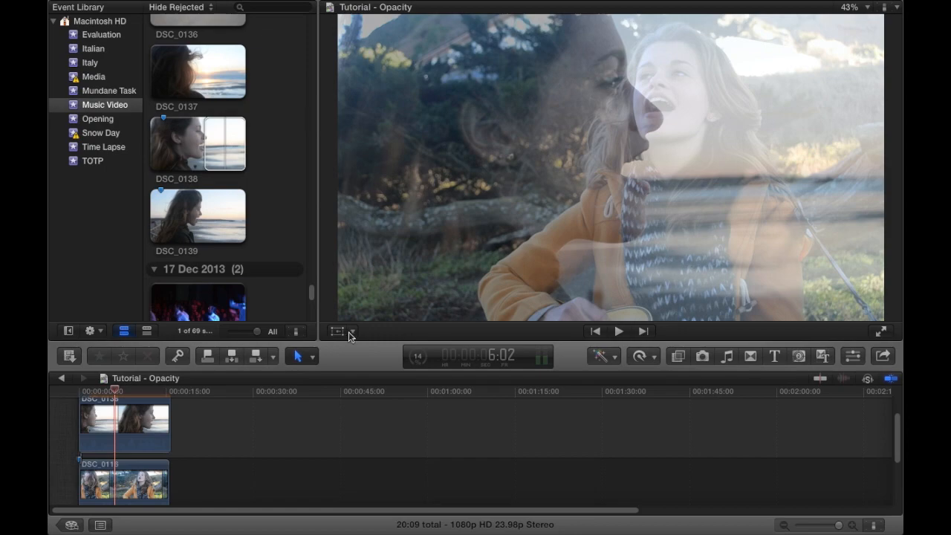
# Enable on-screen Transform in the Viewer and select the lower clip DSC_0116.
pyautogui.click(336, 331)
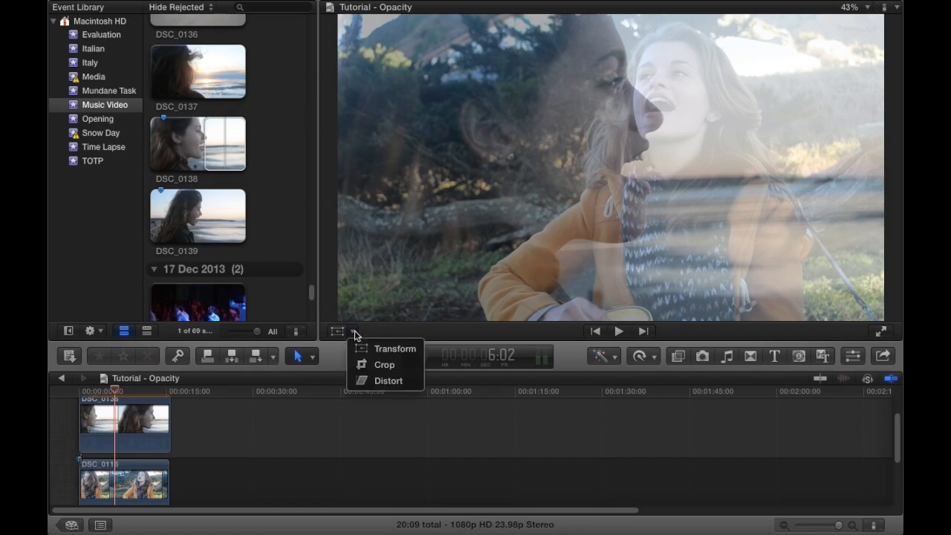
pyautogui.moveTo(377, 348)
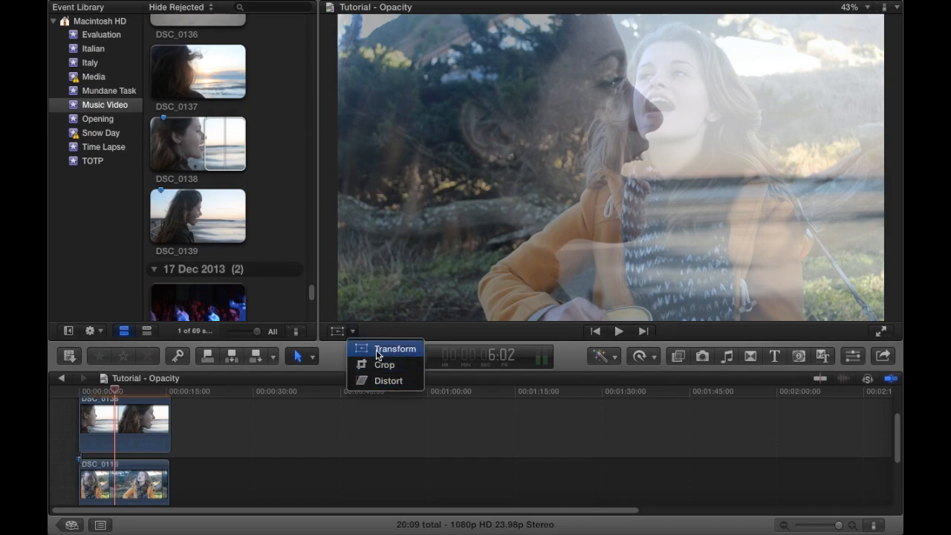
pyautogui.click(396, 348)
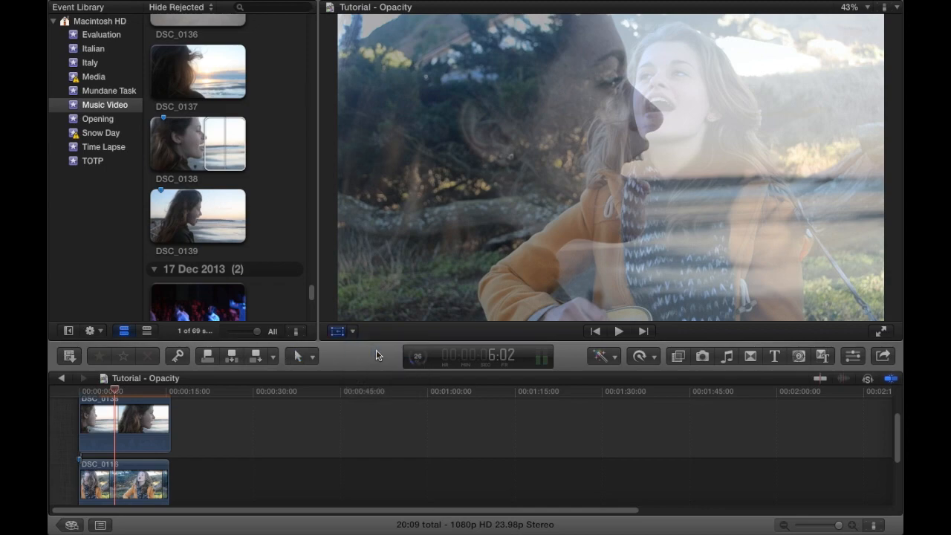
pyautogui.click(123, 483)
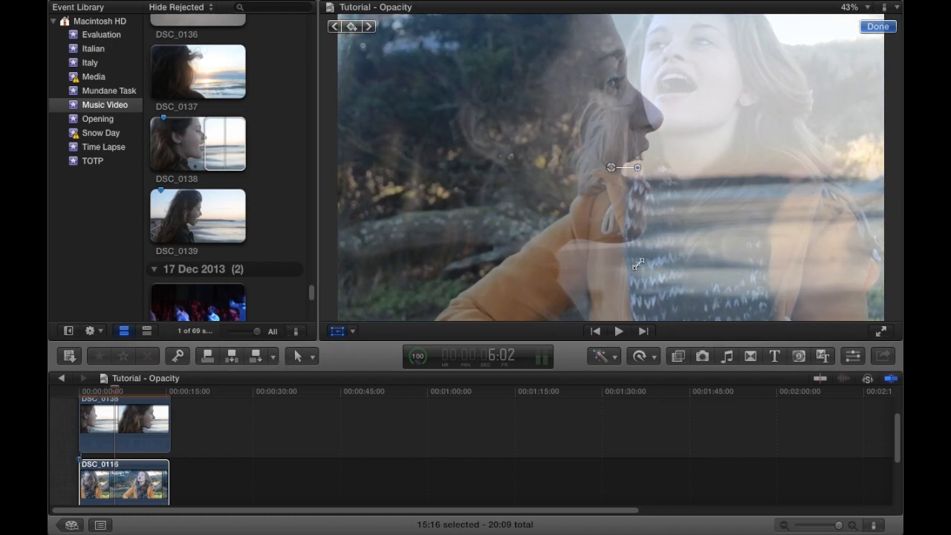
# Shift DSC_0116's enlarged image rightward in the Viewer and confirm with Done.
pyautogui.moveTo(611, 166); pyautogui.dragTo(632, 166)
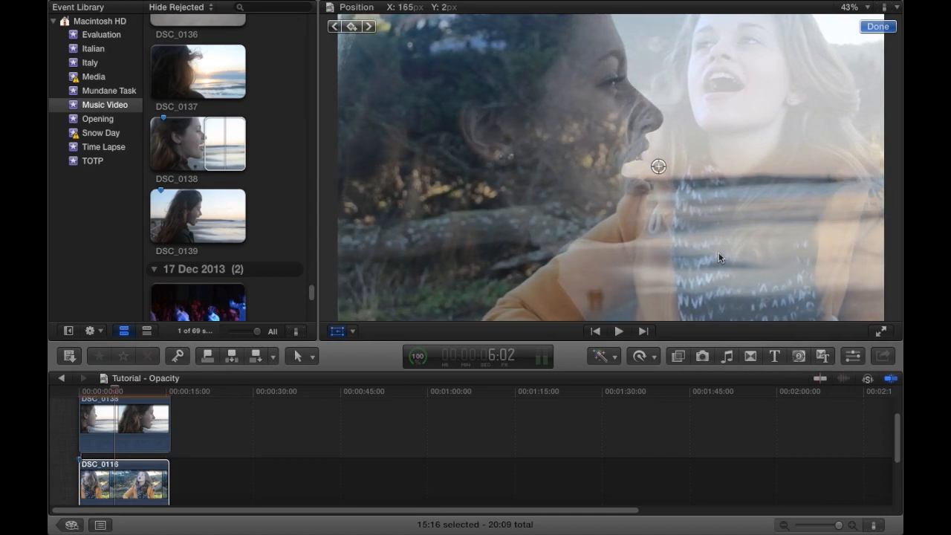
pyautogui.moveTo(658, 166); pyautogui.dragTo(669, 165)
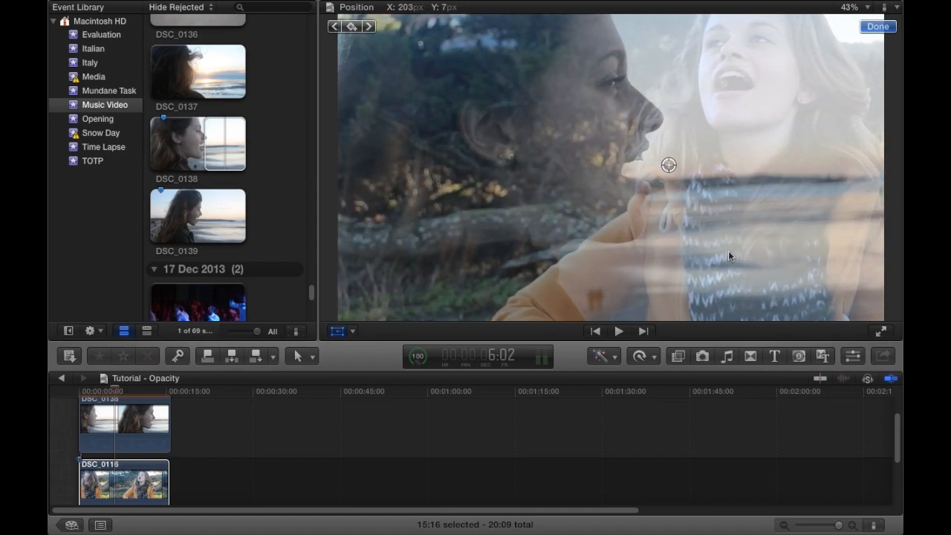
pyautogui.moveTo(669, 164); pyautogui.dragTo(688, 164)
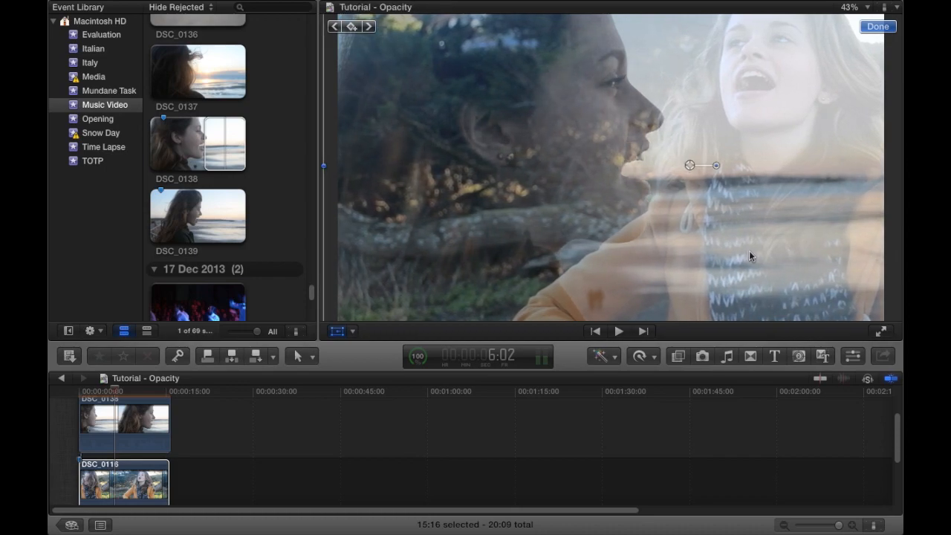
pyautogui.click(877, 26)
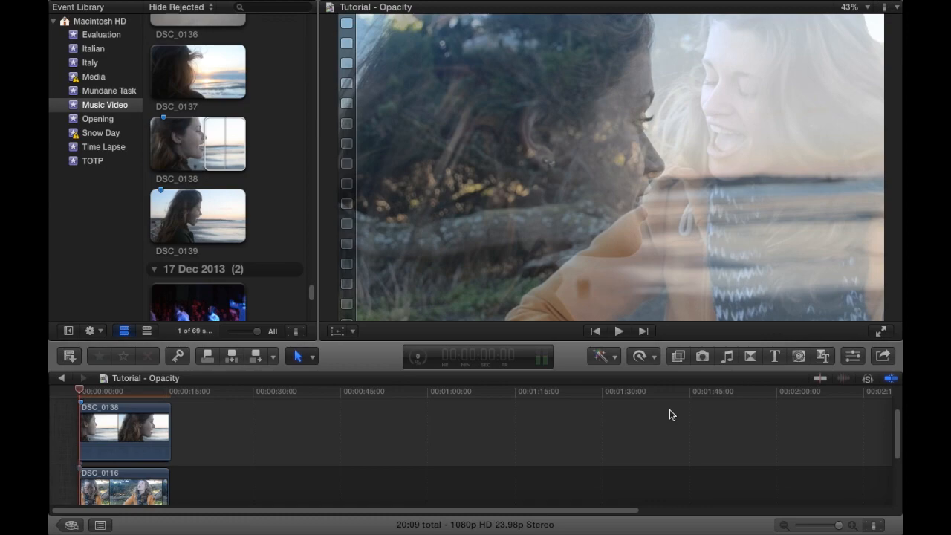
# Play the layered DSC_0138/DSC_0116 composite from the timeline start.
pyautogui.click(619, 332)
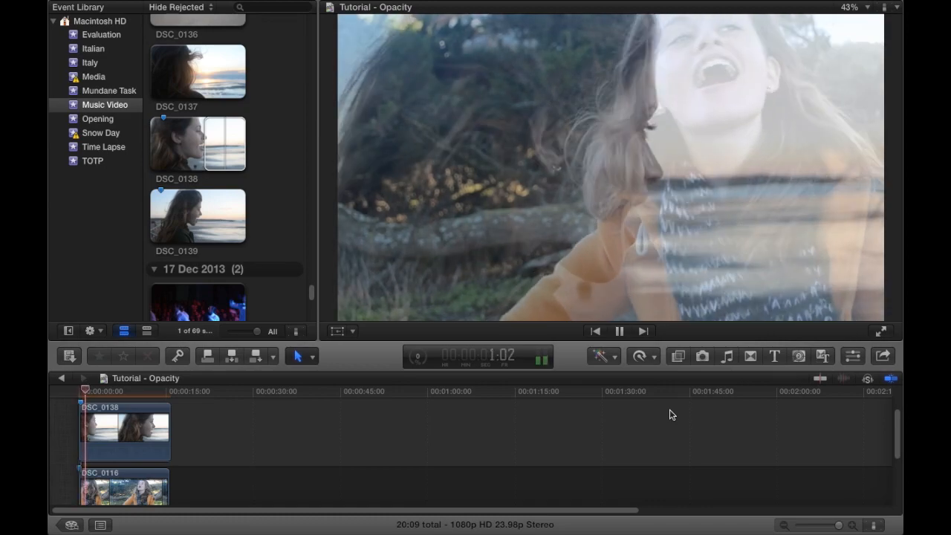